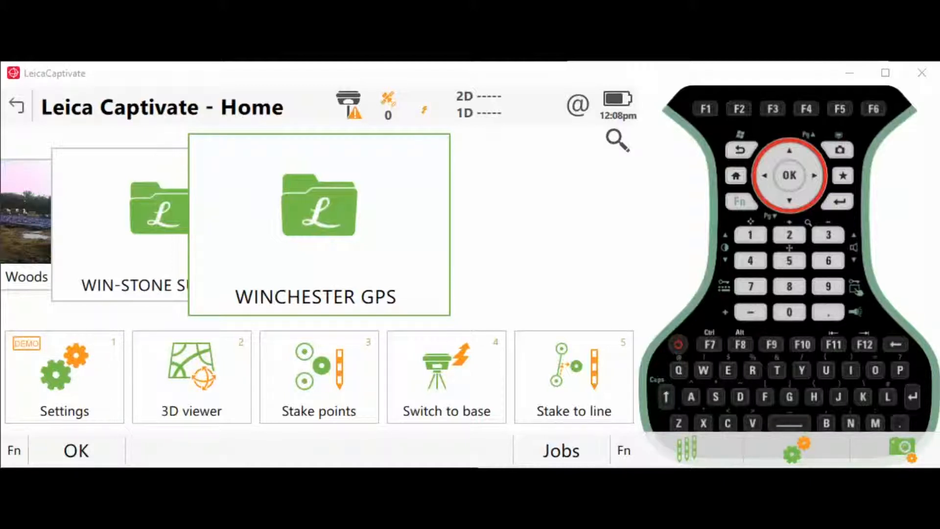
pyautogui.moveTo(471, 322)
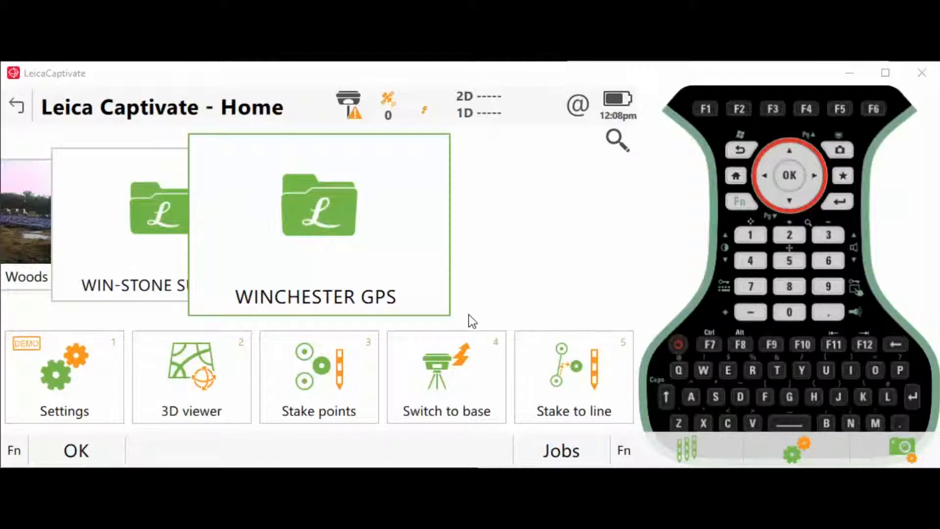
pyautogui.moveTo(452, 333)
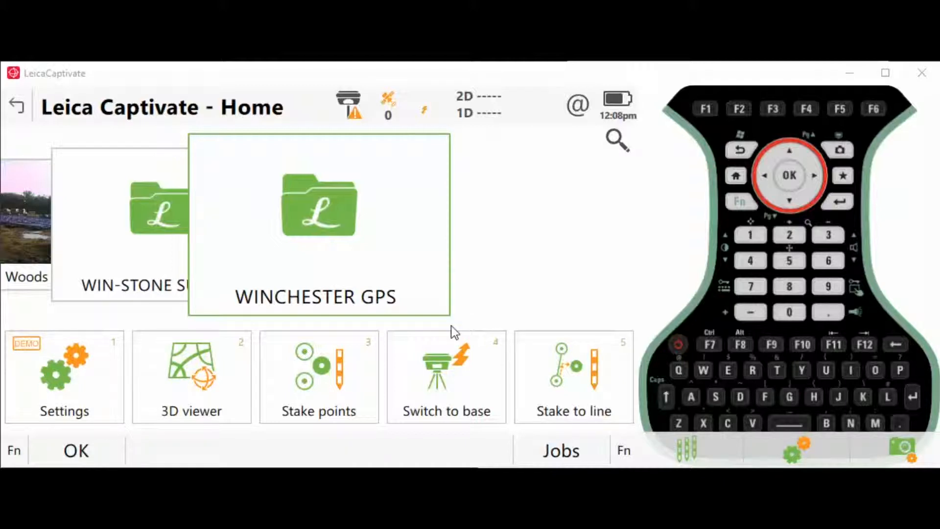
pyautogui.moveTo(469, 305)
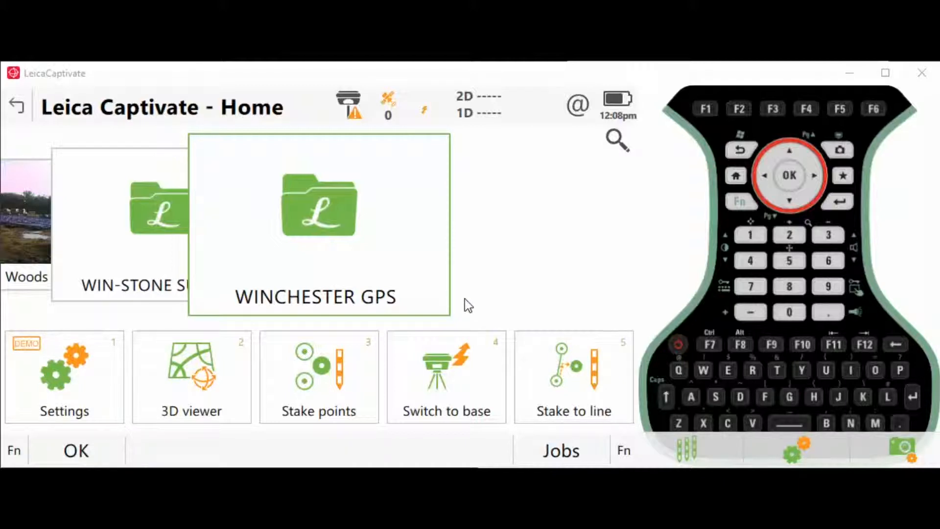
pyautogui.moveTo(461, 317)
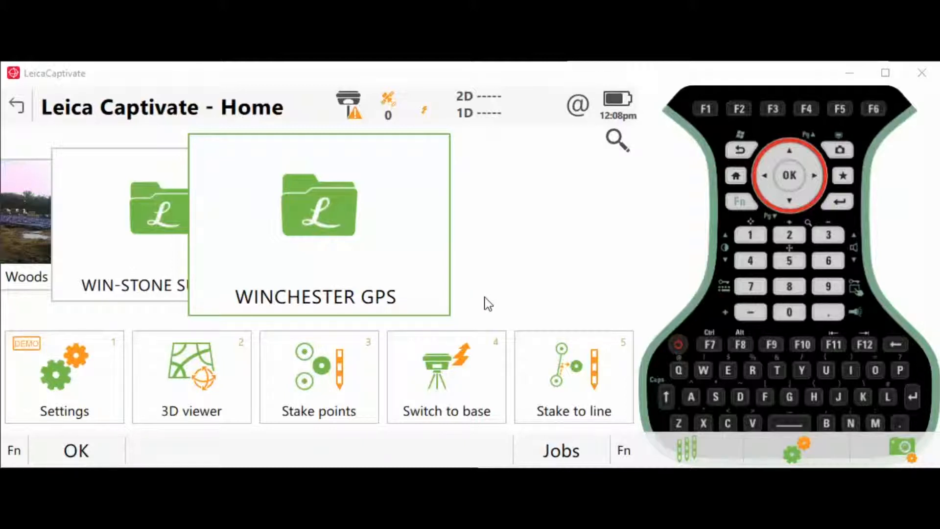
pyautogui.moveTo(546, 151)
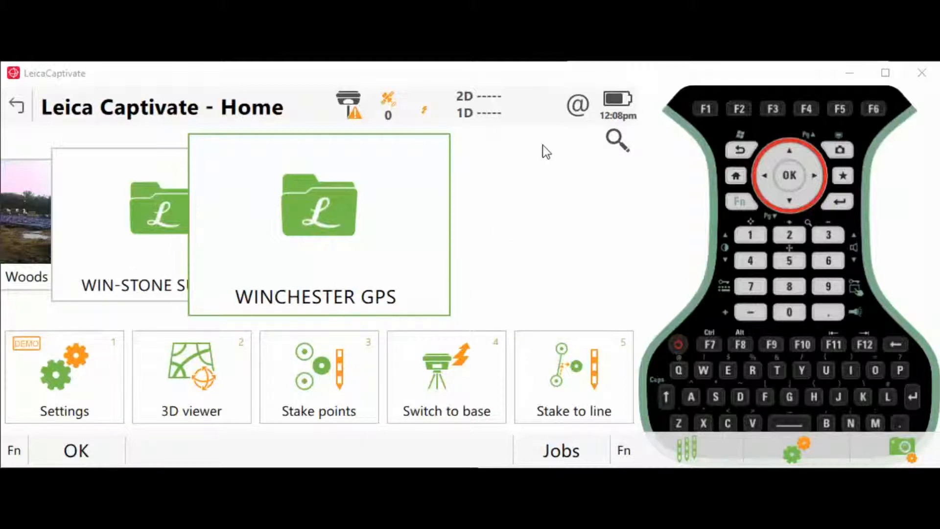
pyautogui.moveTo(191, 117)
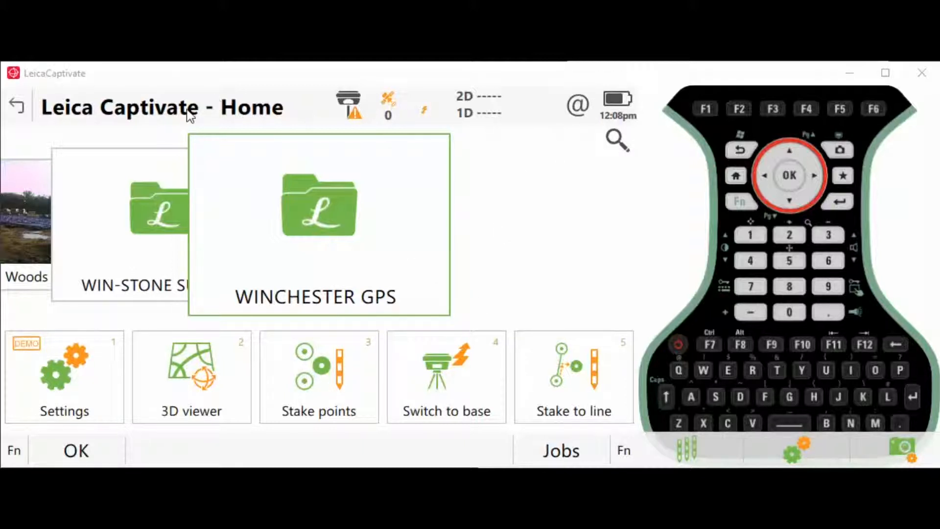
pyautogui.moveTo(578, 116)
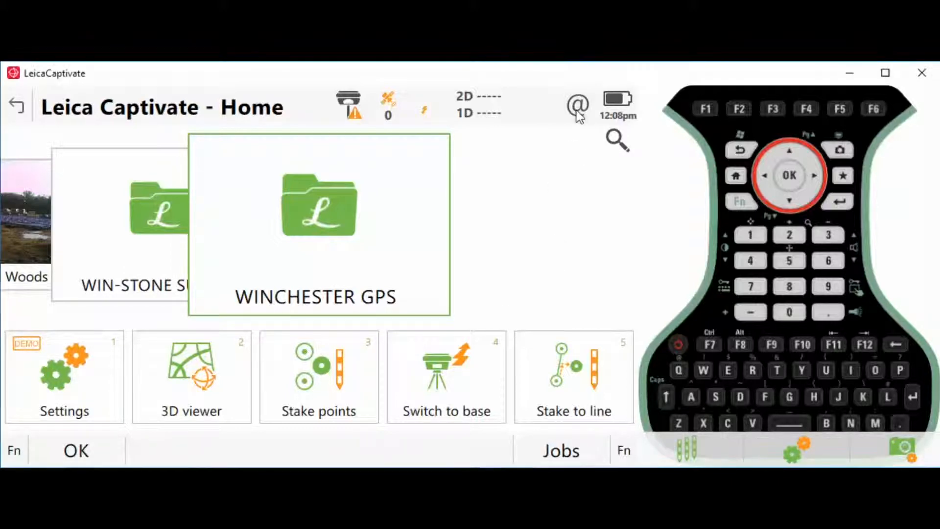
# Edit the RTK Rover entry under GS connections in Connection Settings
pyautogui.click(576, 107)
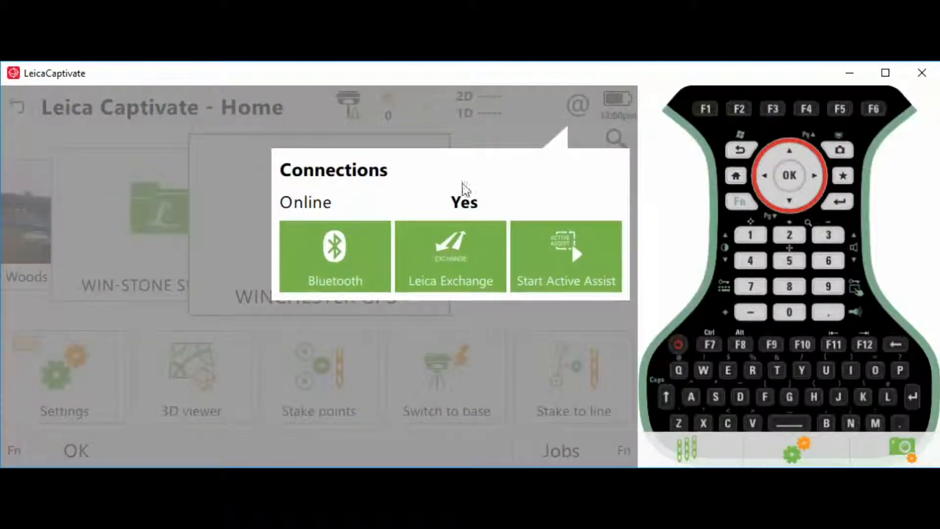
pyautogui.moveTo(423, 116)
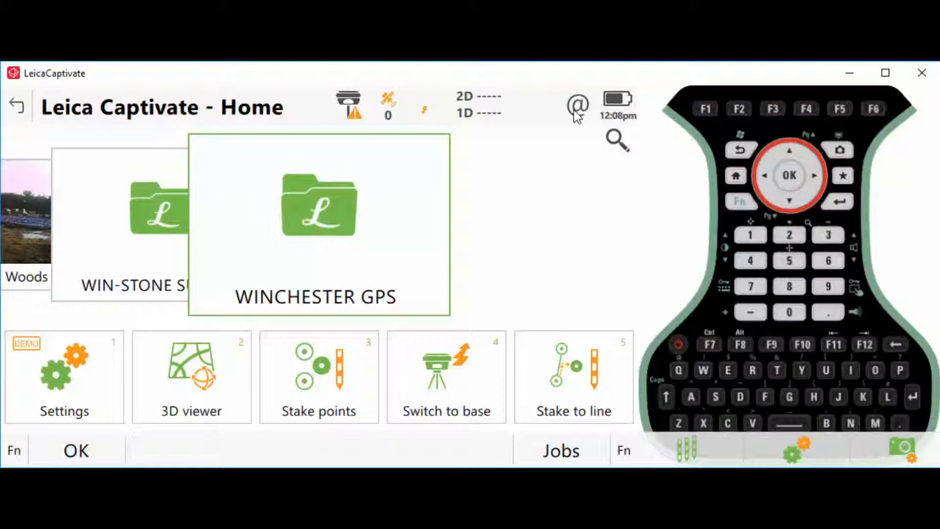
pyautogui.moveTo(510, 243)
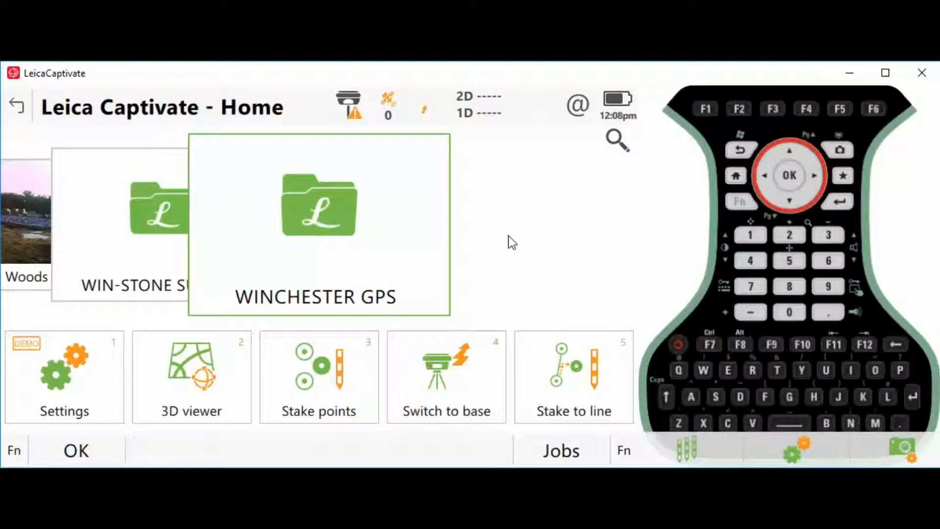
pyautogui.moveTo(843, 365)
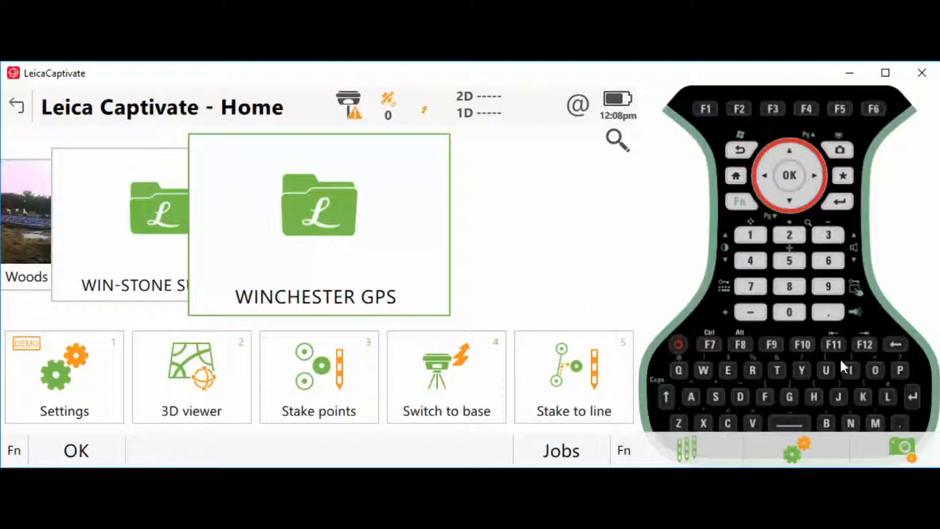
pyautogui.moveTo(783, 370)
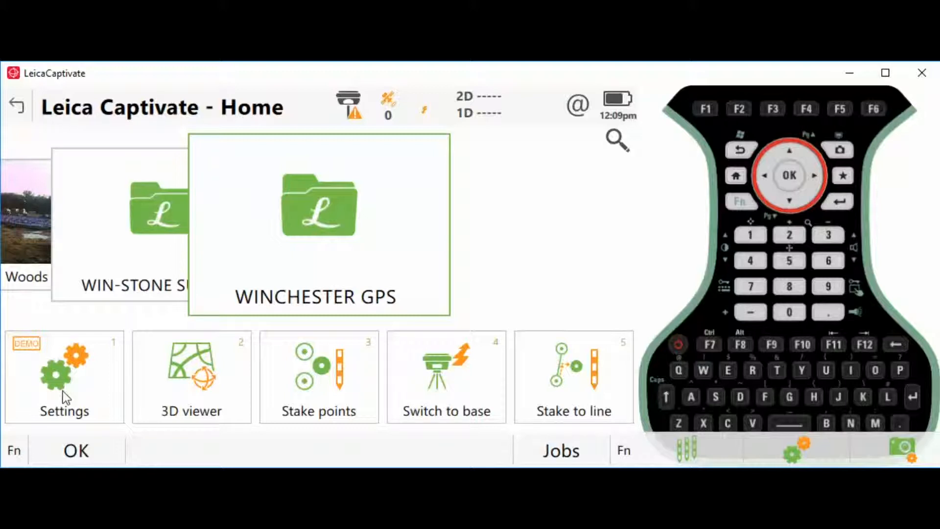
pyautogui.click(65, 376)
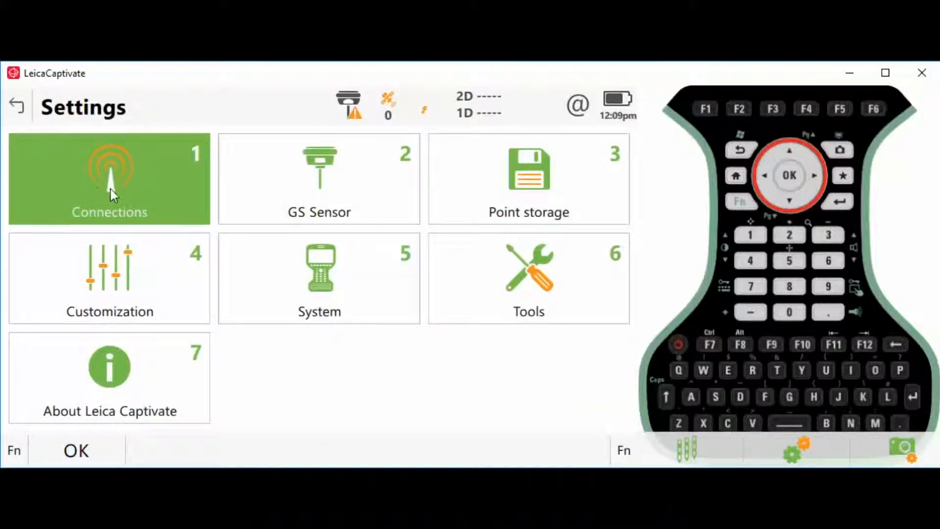
pyautogui.click(108, 178)
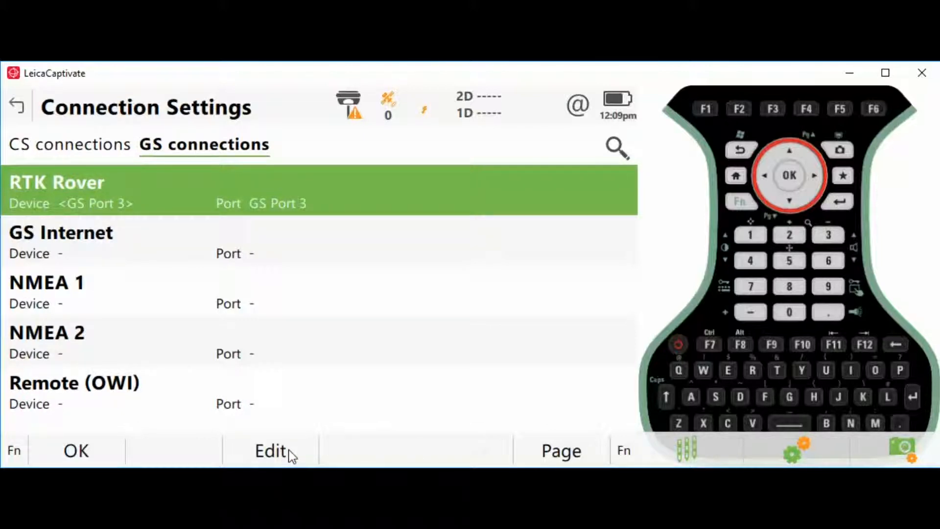
pyautogui.click(271, 450)
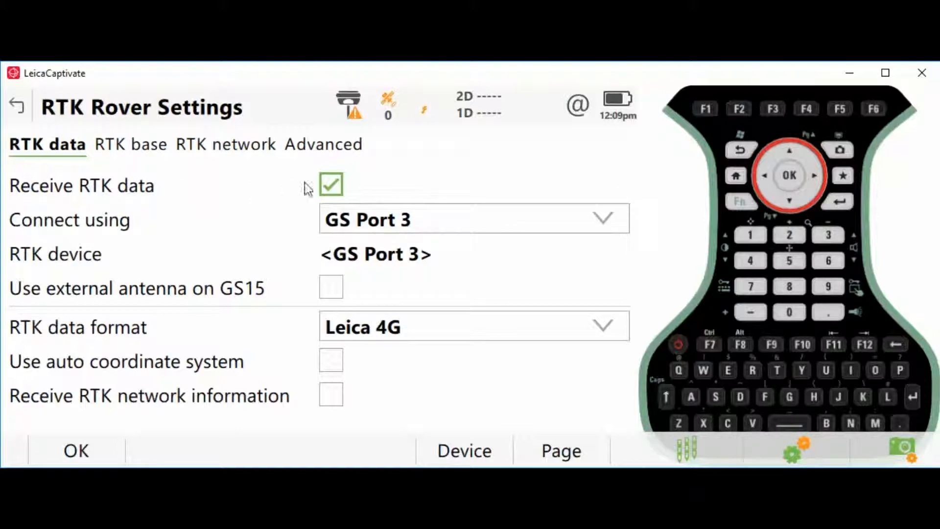
# Connect the rover using CS Internet 1 with RTCM v3 data format
pyautogui.click(602, 217)
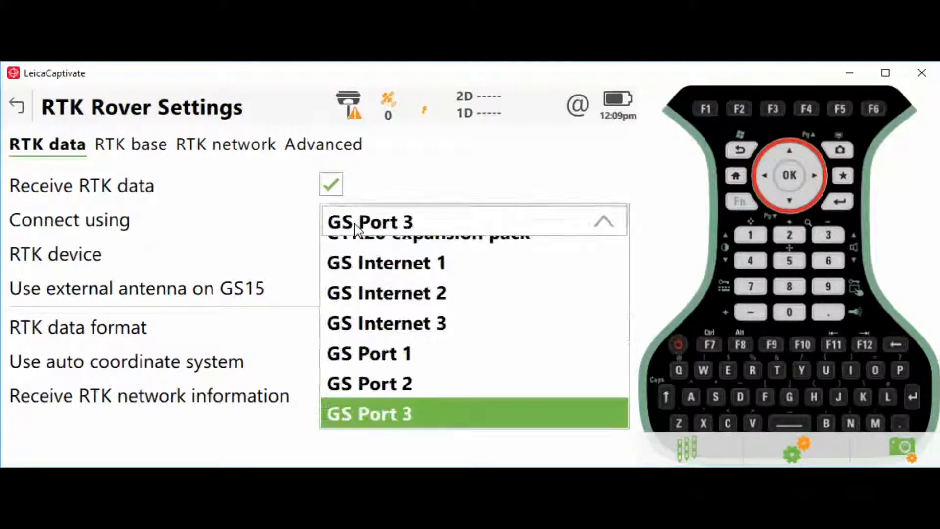
pyautogui.moveTo(389, 345)
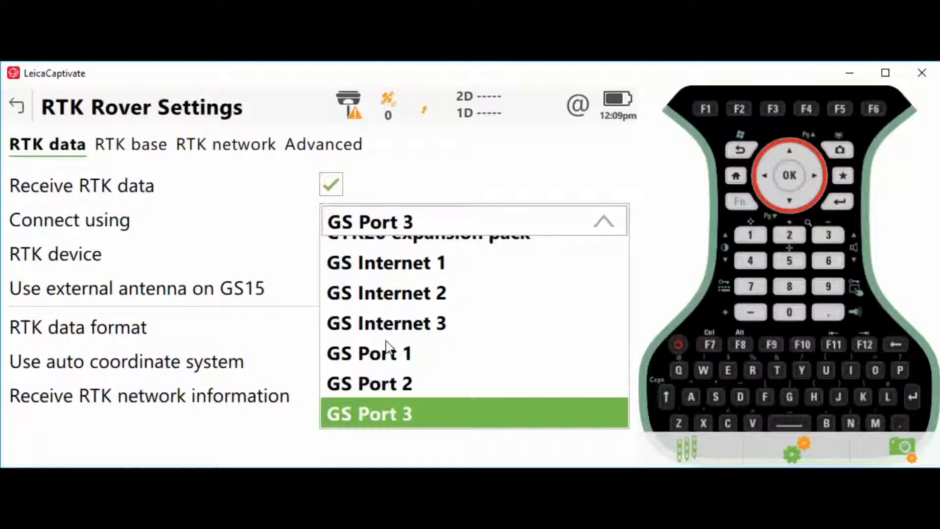
pyautogui.scroll(3)
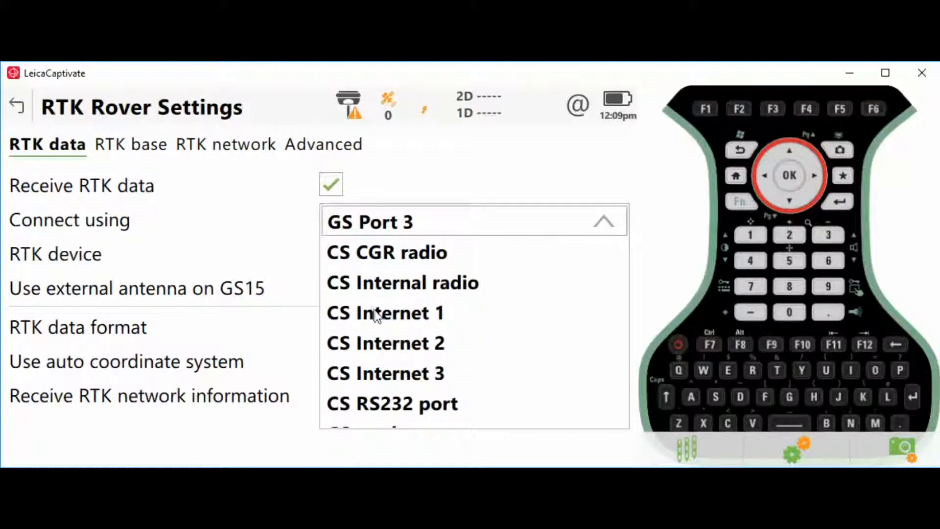
pyautogui.click(386, 312)
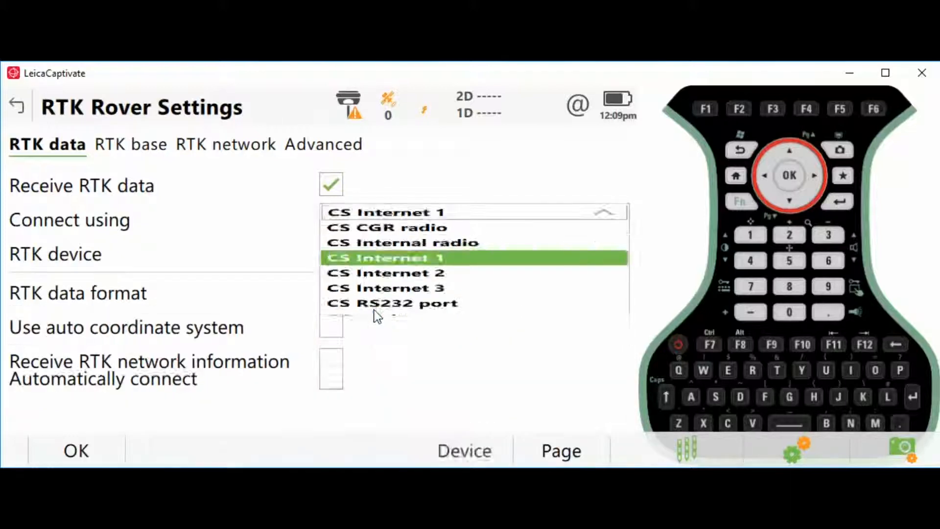
pyautogui.click(386, 258)
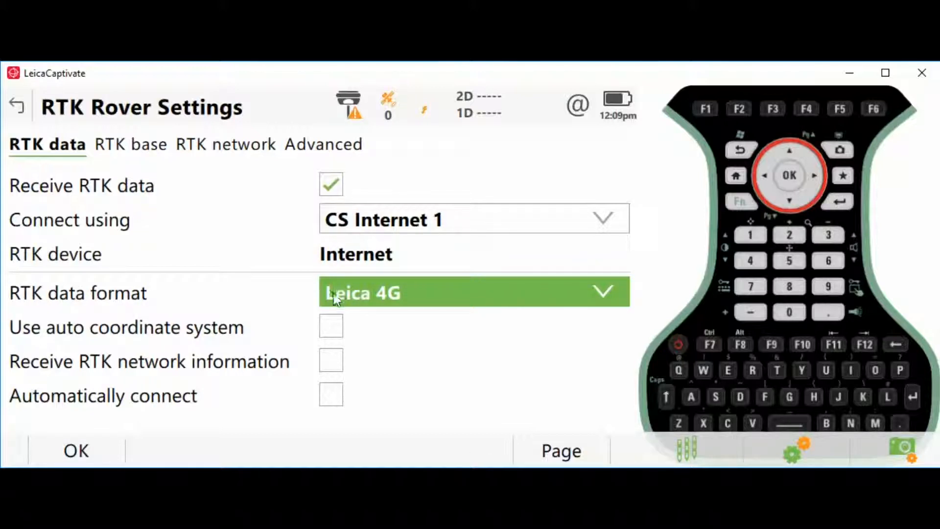
pyautogui.click(474, 292)
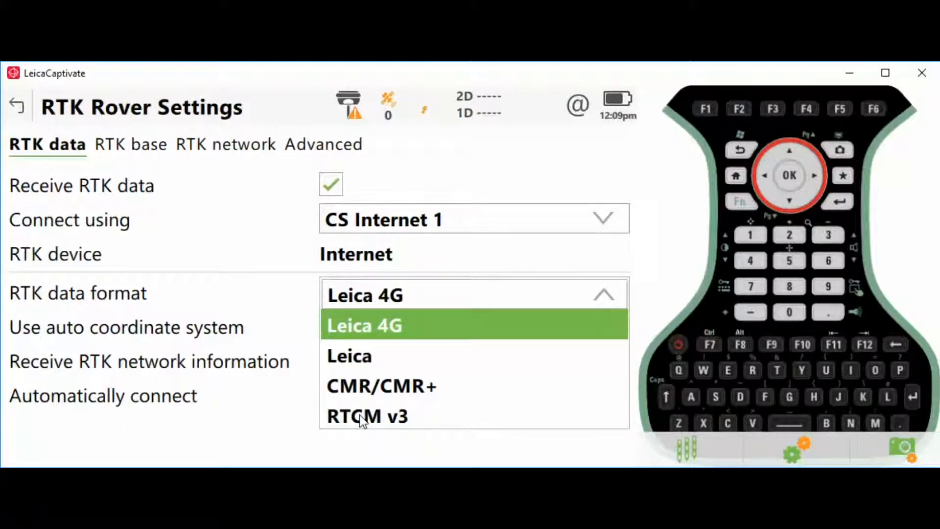
pyautogui.click(368, 416)
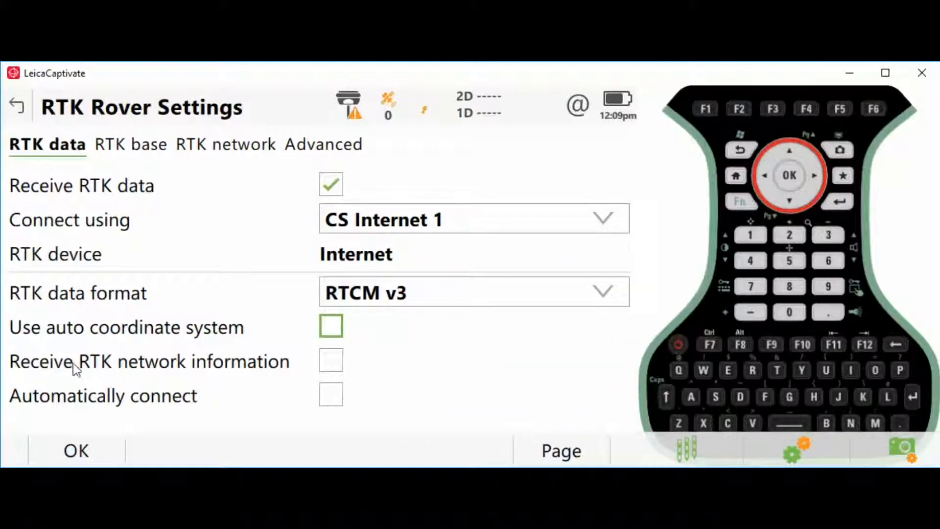
pyautogui.moveTo(336, 371)
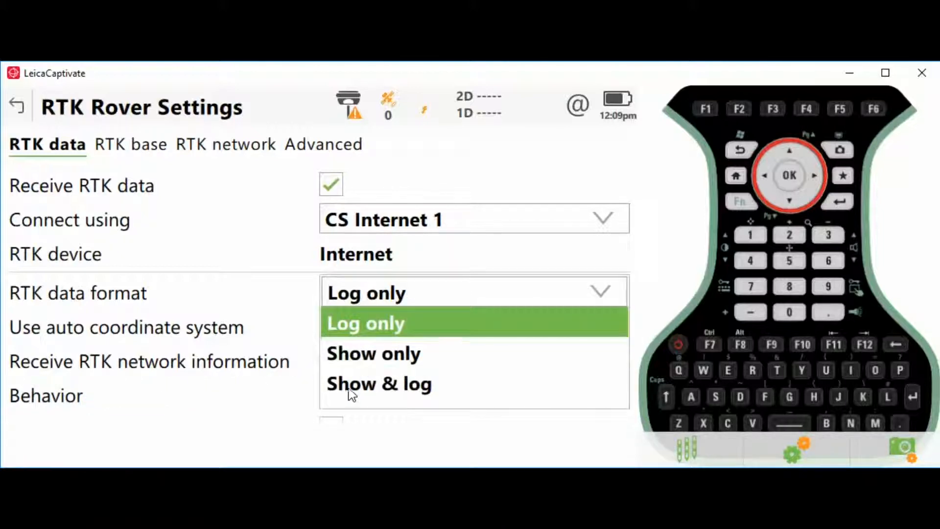
# Enable Use RTK network with network type VRS and confirm the rover settings
pyautogui.click(379, 383)
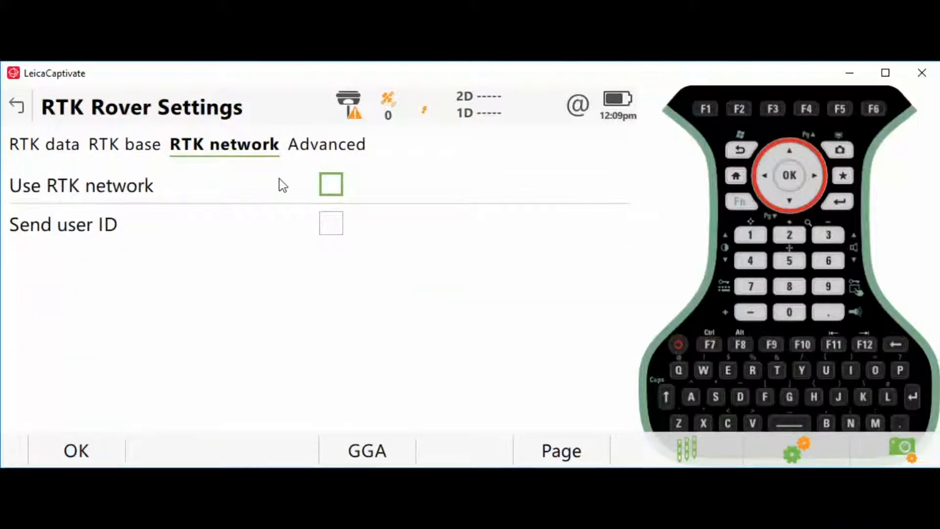
pyautogui.click(330, 184)
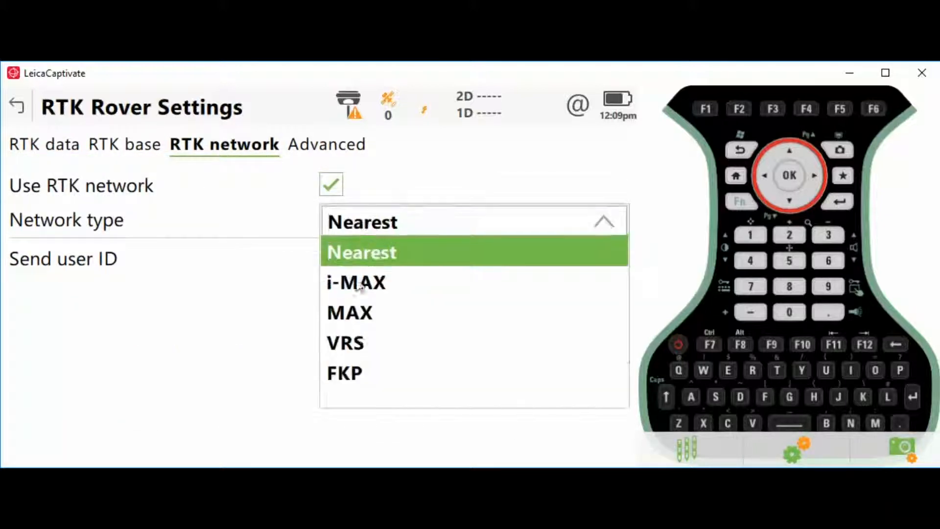
pyautogui.click(345, 343)
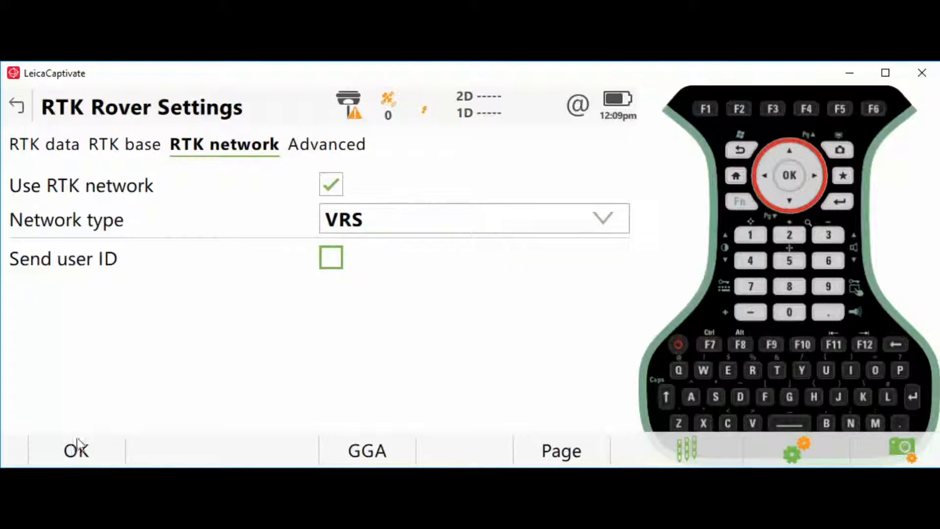
pyautogui.click(75, 450)
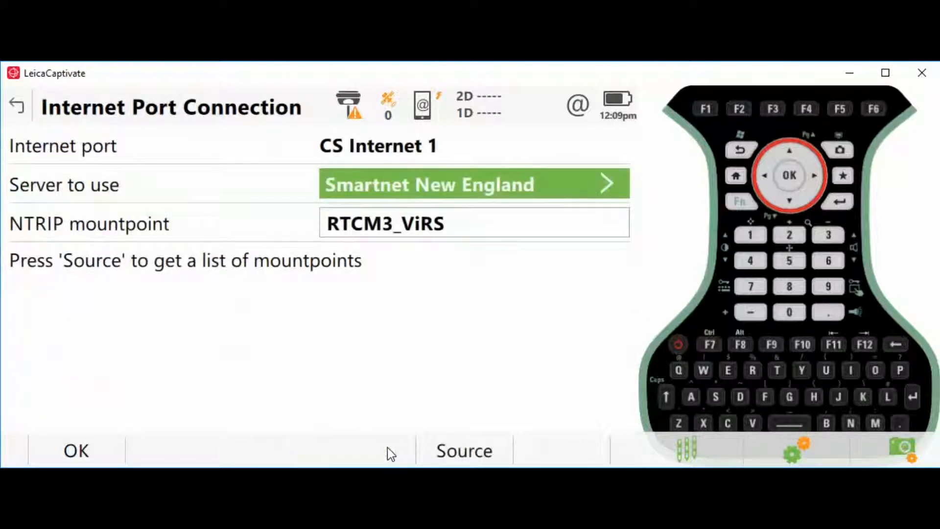
pyautogui.moveTo(299, 237)
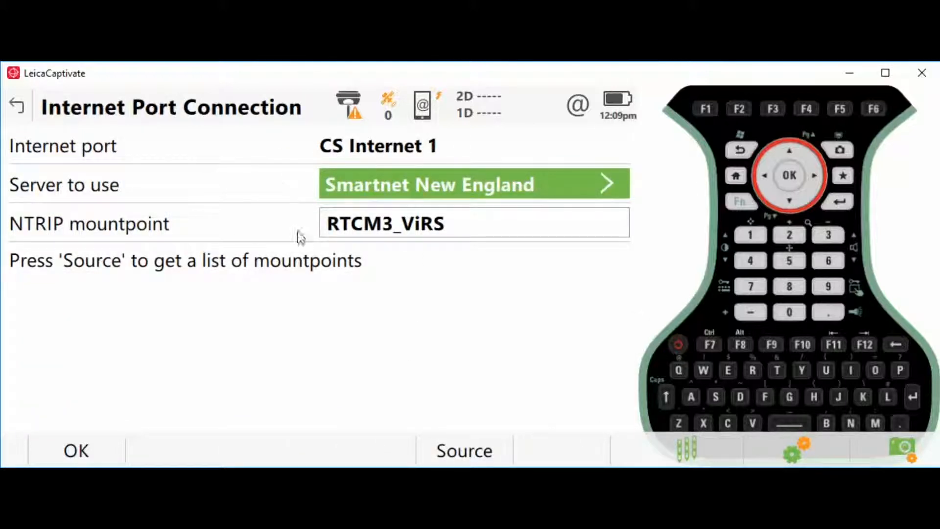
pyautogui.moveTo(334, 270)
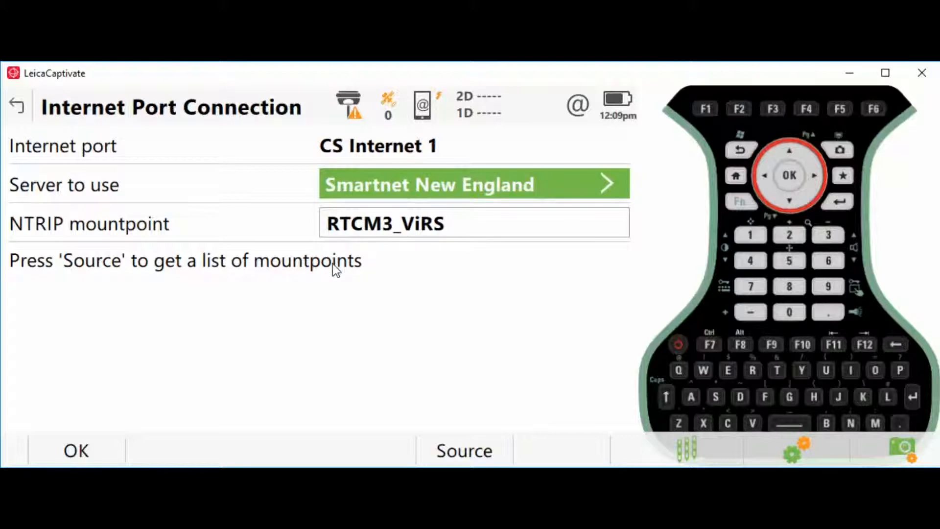
pyautogui.moveTo(294, 252)
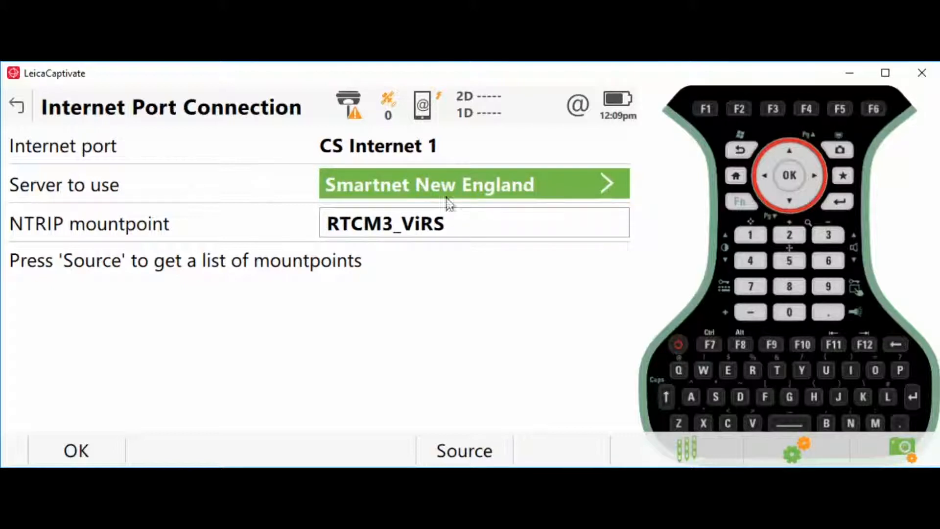
pyautogui.moveTo(607, 186)
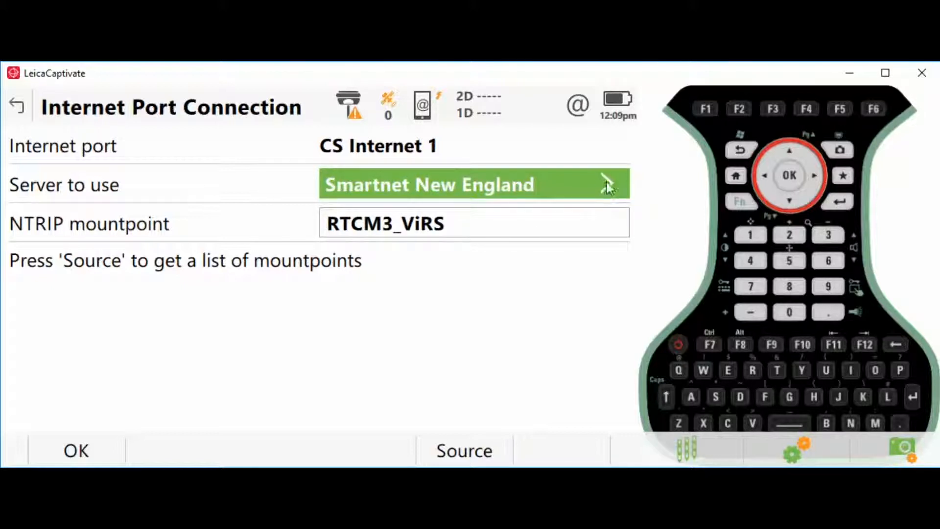
# Expand the Server to use field to list Smartnet New England at ma.smartnetna.com, port 10000
pyautogui.click(608, 184)
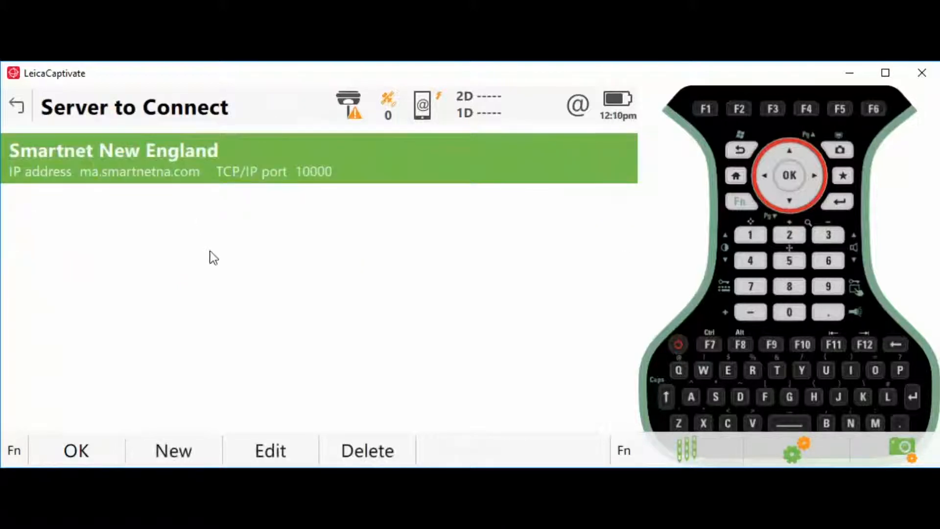
# Create a new server entry and switch to its NTRIP page
pyautogui.click(174, 451)
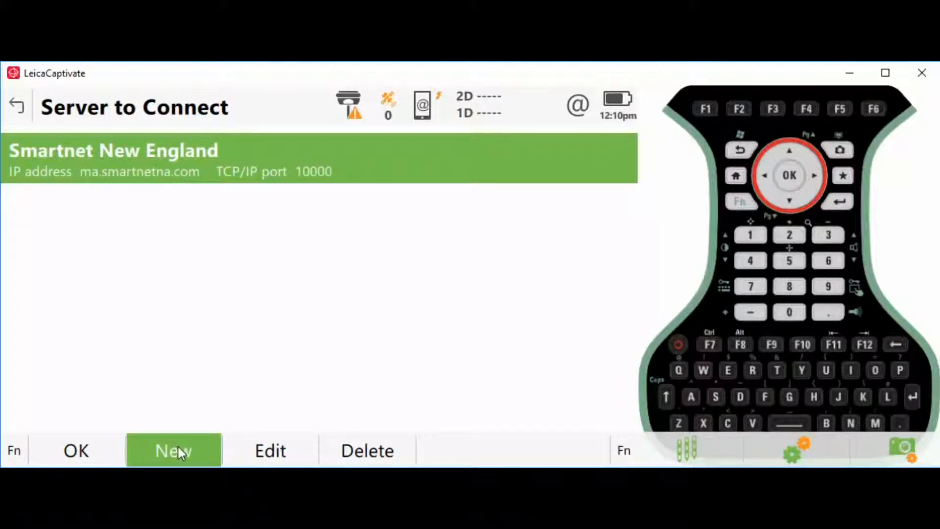
pyautogui.click(173, 450)
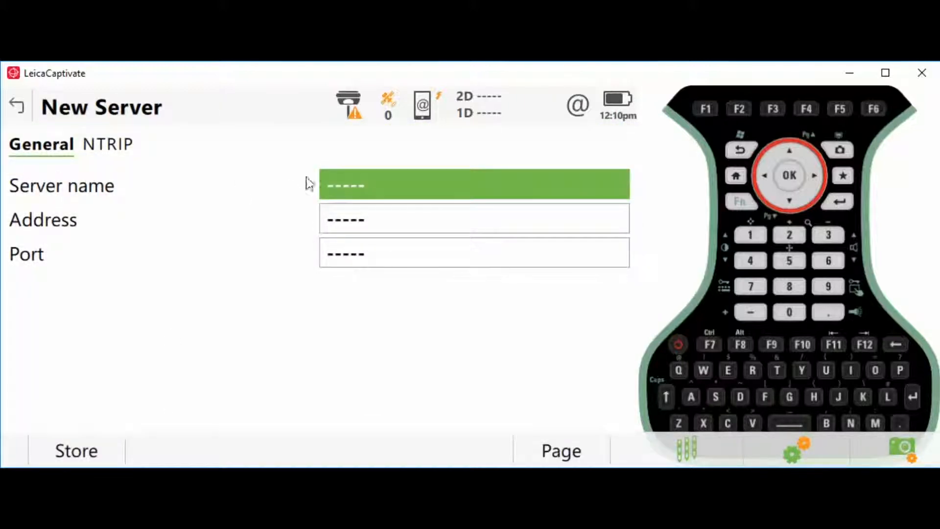
pyautogui.moveTo(345, 197)
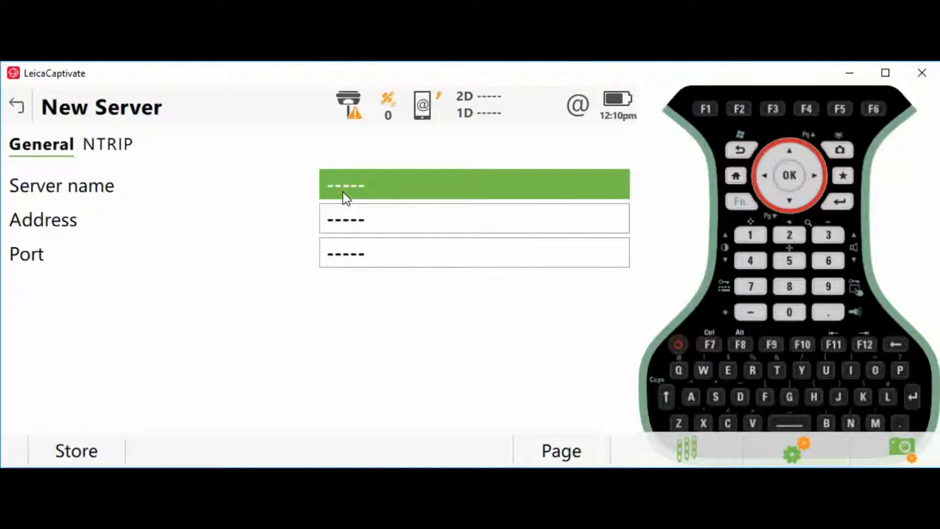
pyautogui.moveTo(350, 225)
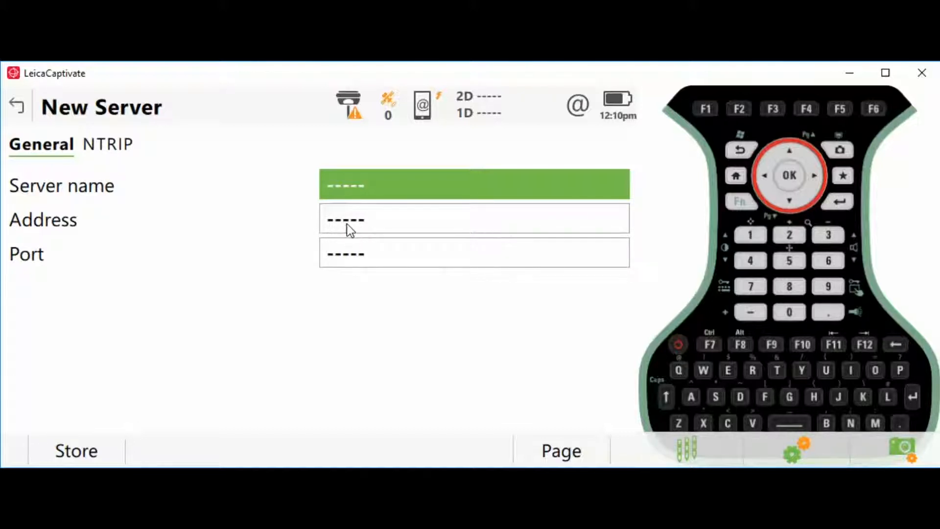
pyautogui.moveTo(384, 237)
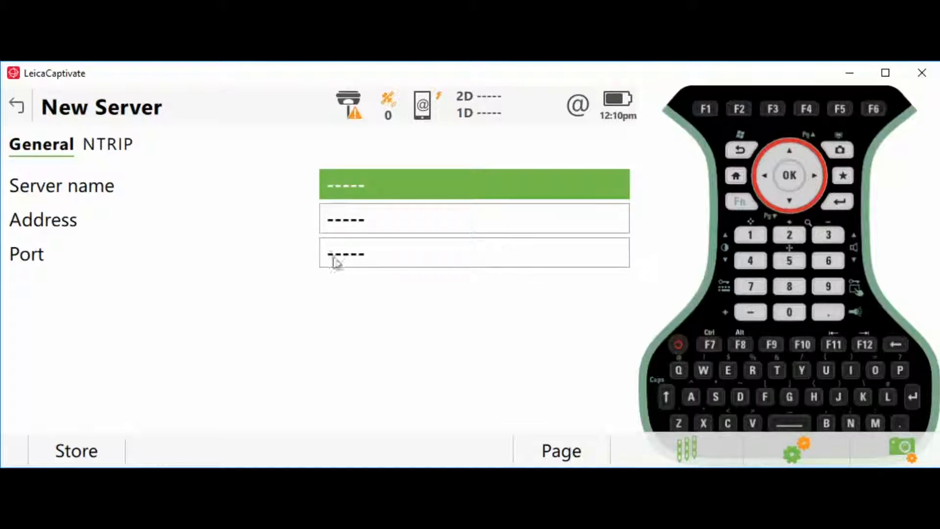
pyautogui.moveTo(384, 267)
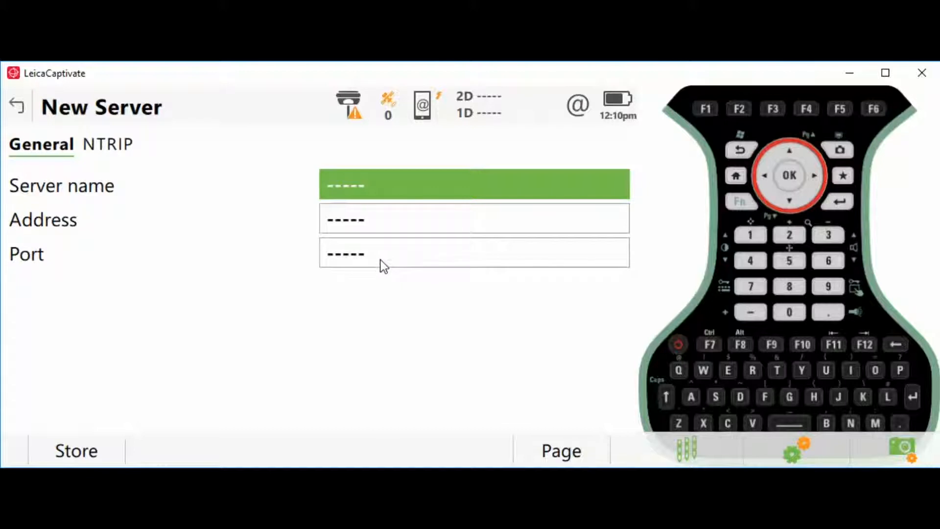
pyautogui.click(106, 144)
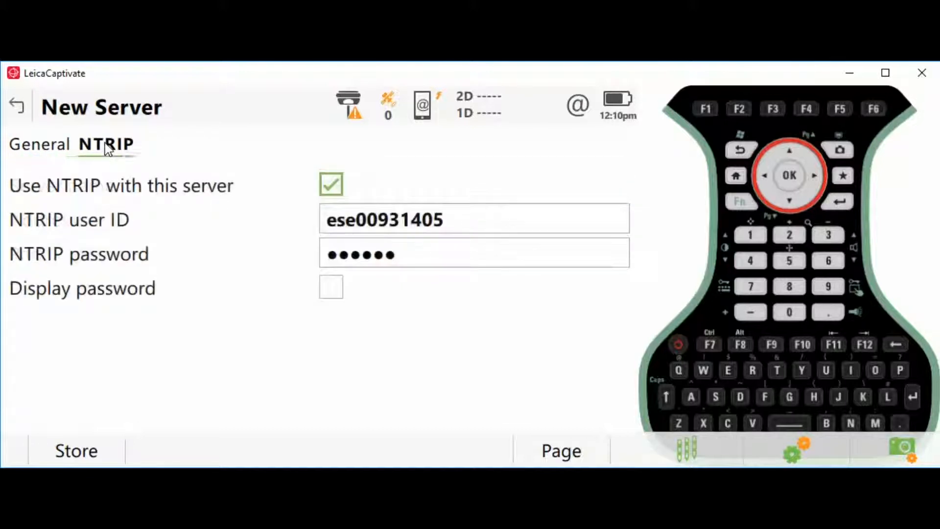
# Toggle Use NTRIP with this server and confirm Smartnet New England as the server
pyautogui.click(331, 184)
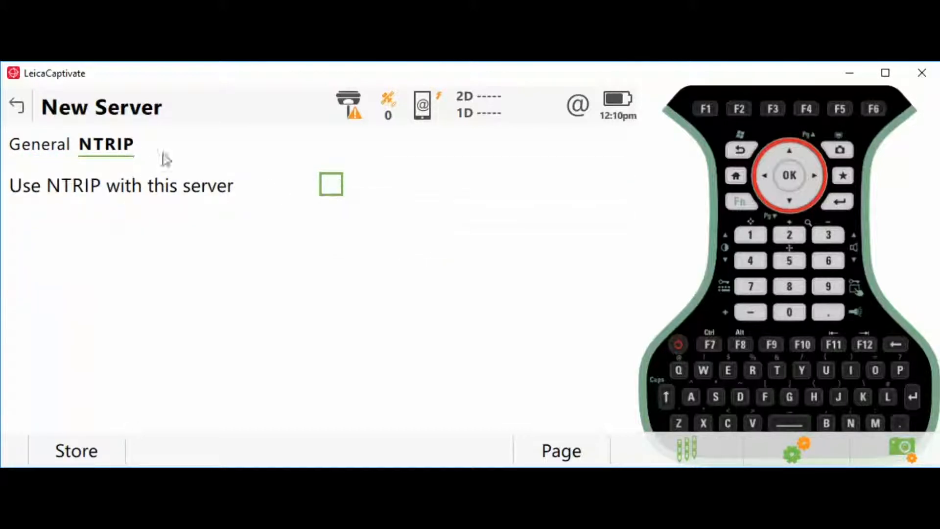
pyautogui.click(331, 184)
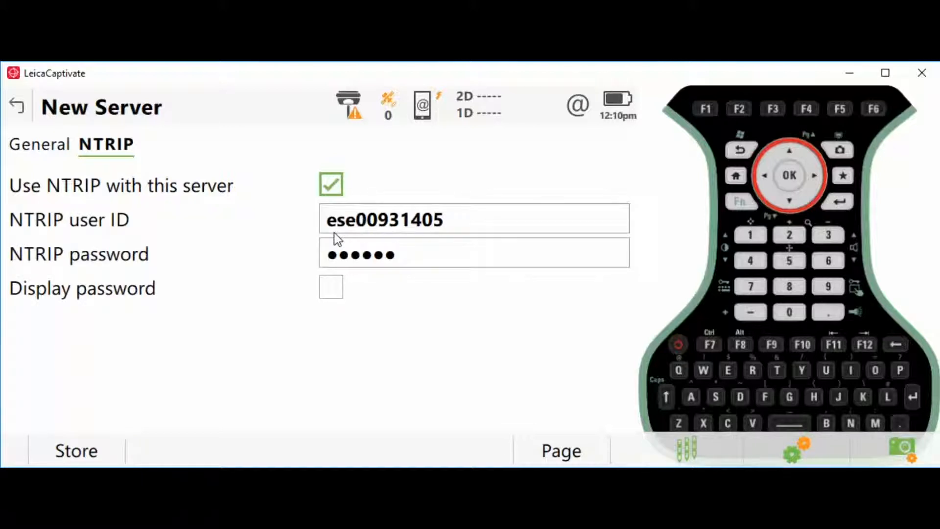
pyautogui.moveTo(350, 263)
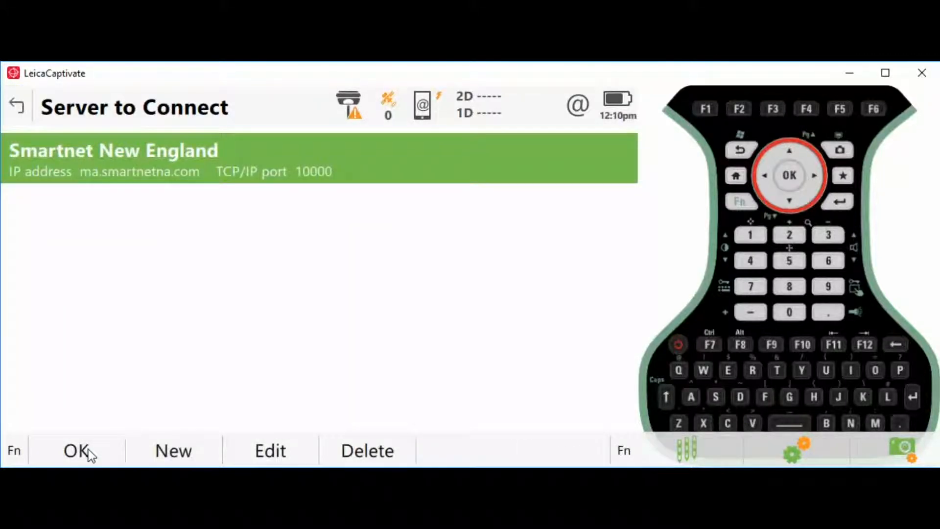
pyautogui.click(75, 450)
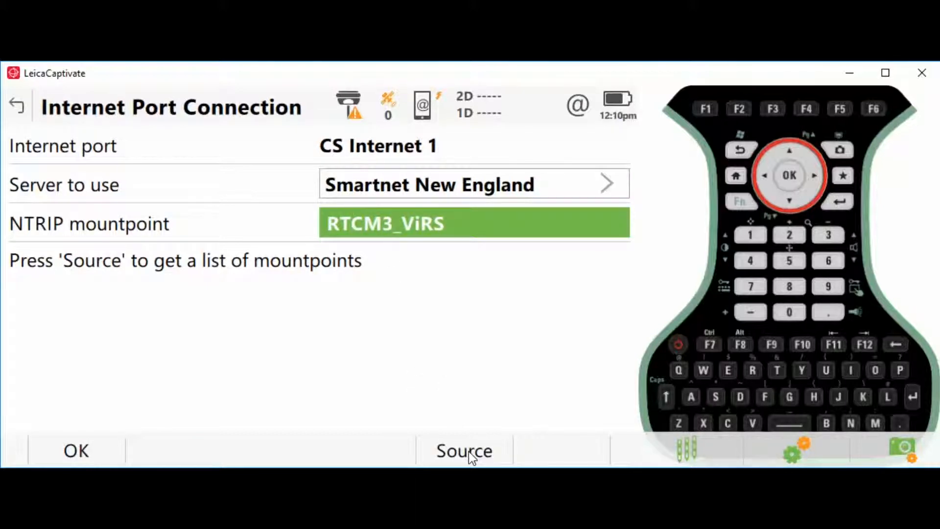
# Fetch the NTRIP source table and confirm RTCM3_ViRS as the mountpoint
pyautogui.click(463, 451)
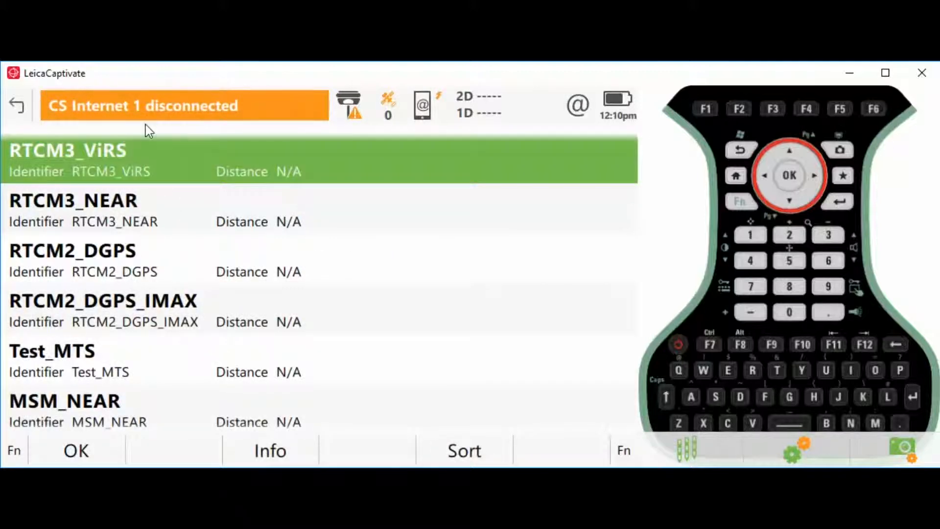
pyautogui.scroll(-3)
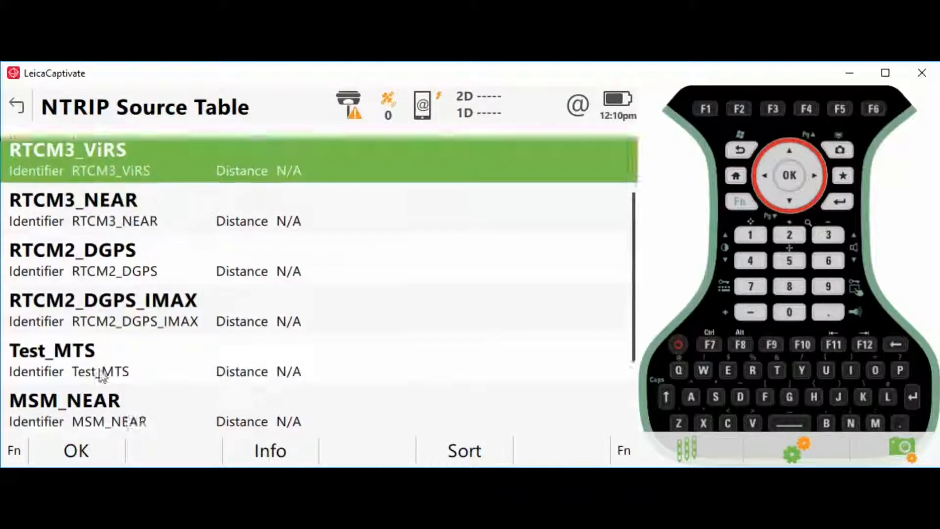
pyautogui.scroll(3)
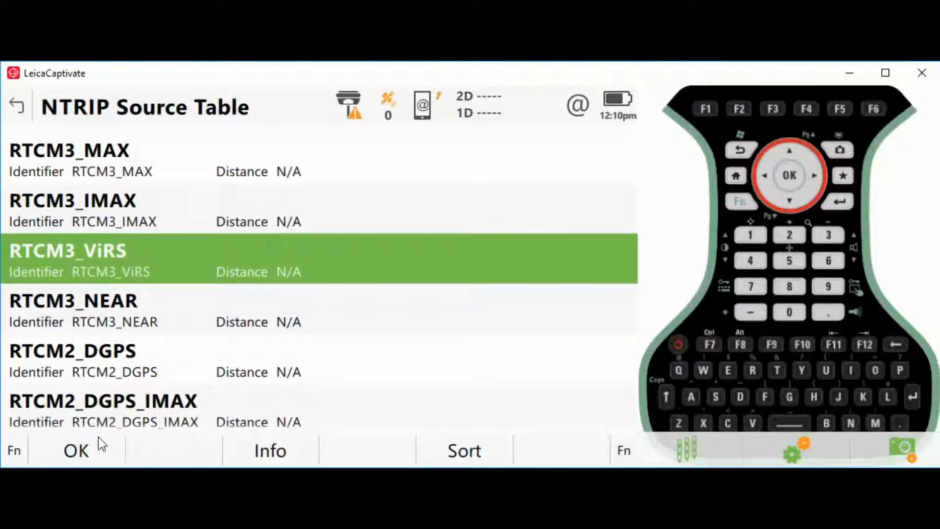
pyautogui.moveTo(127, 454)
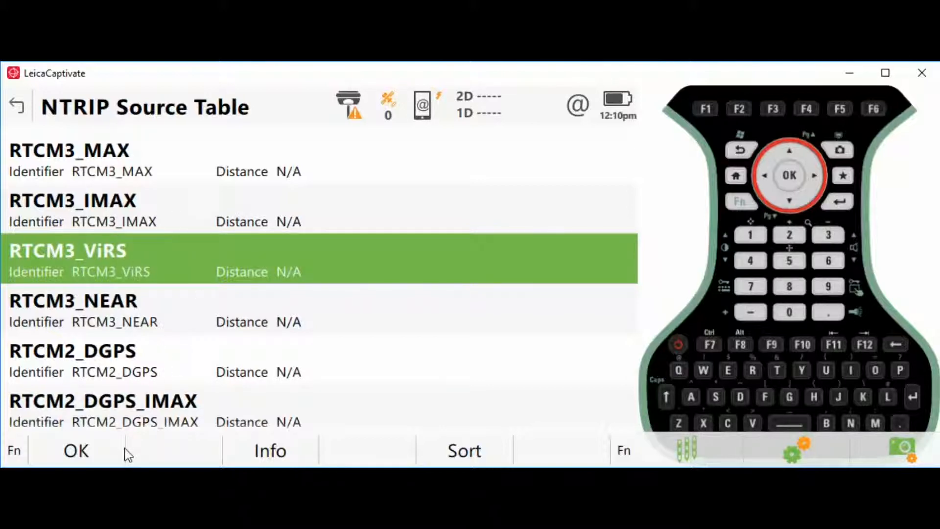
pyautogui.click(75, 451)
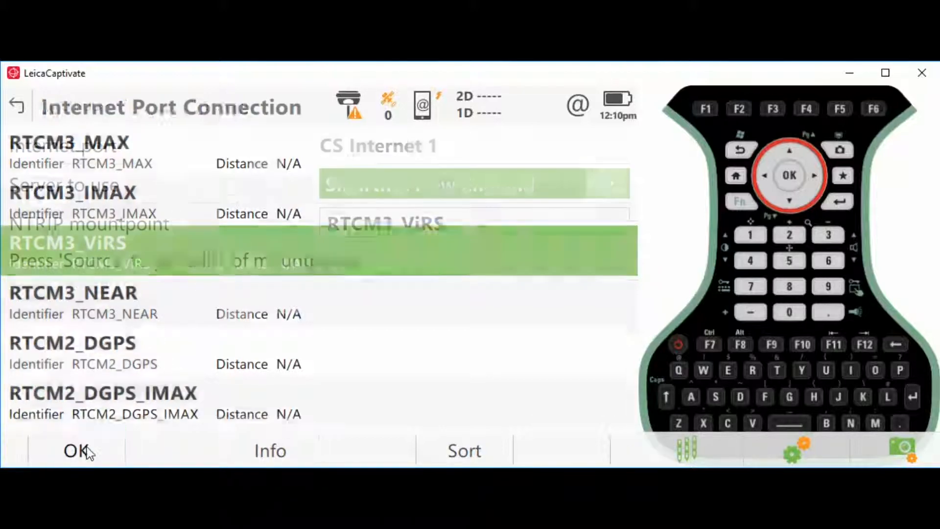
# Accept the internet port and connection settings, then start the RTK stream from the data link icon
pyautogui.click(75, 450)
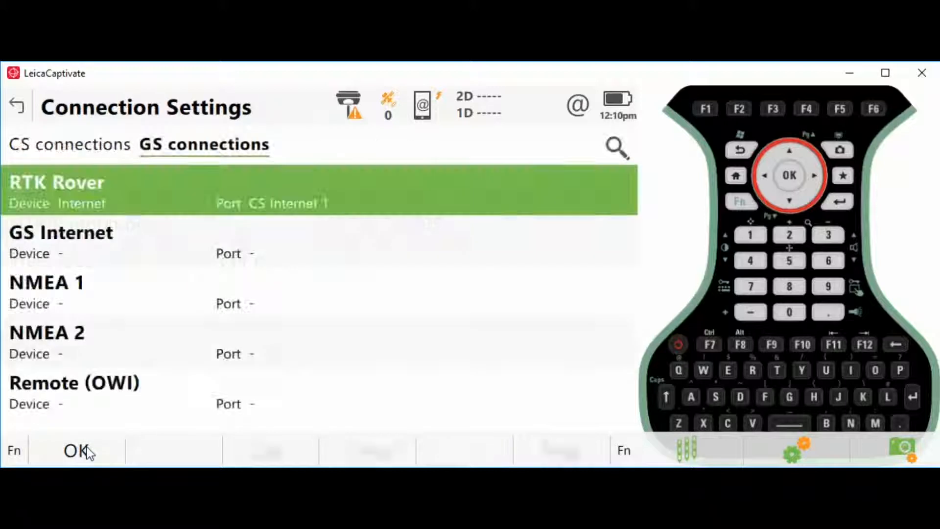
pyautogui.click(73, 450)
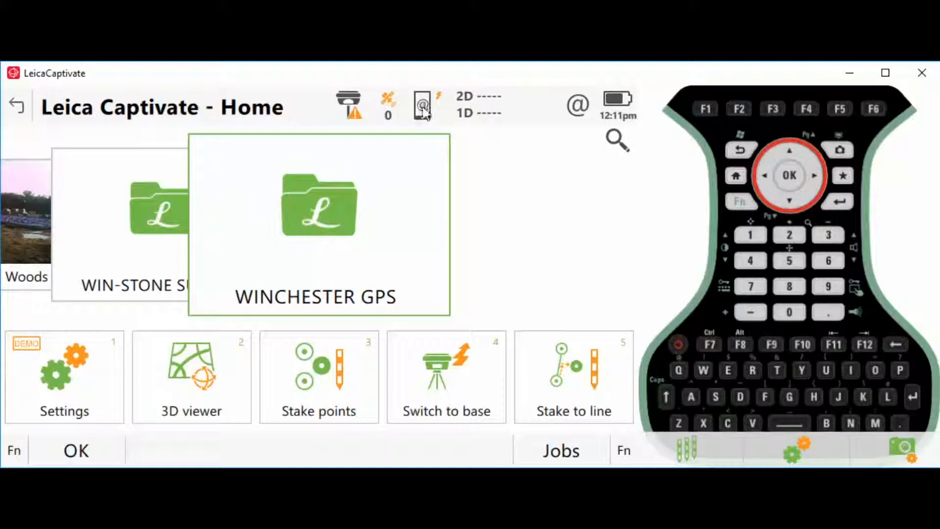
pyautogui.click(423, 105)
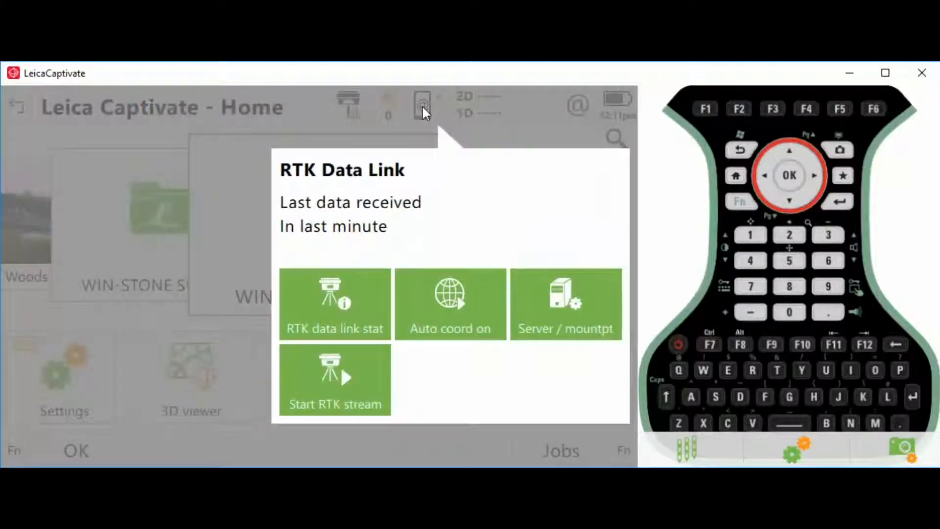
pyautogui.moveTo(424, 113)
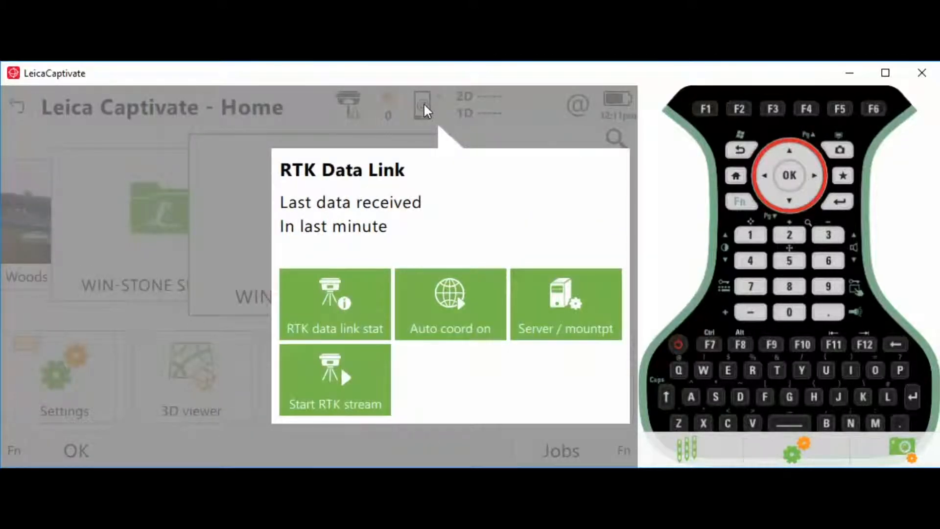
pyautogui.moveTo(325, 364)
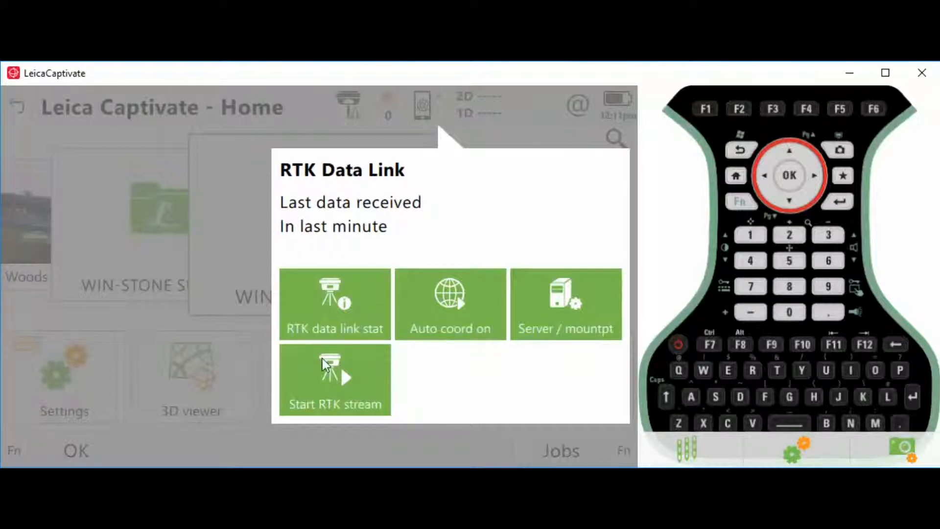
pyautogui.moveTo(553, 329)
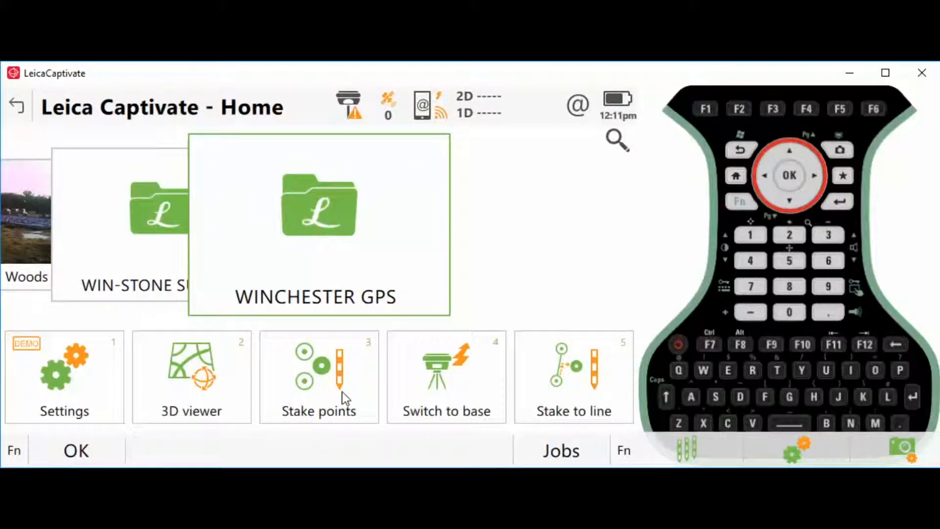
pyautogui.moveTo(375, 217)
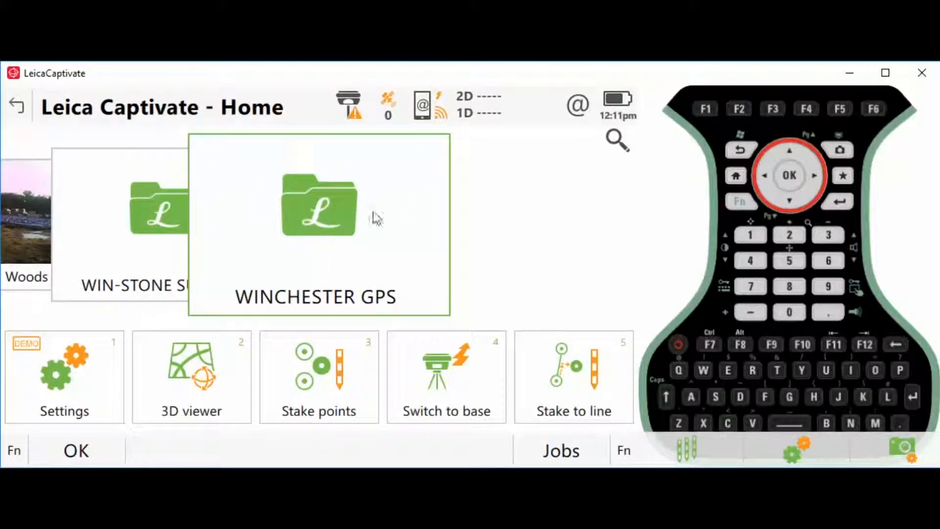
pyautogui.moveTo(334, 336)
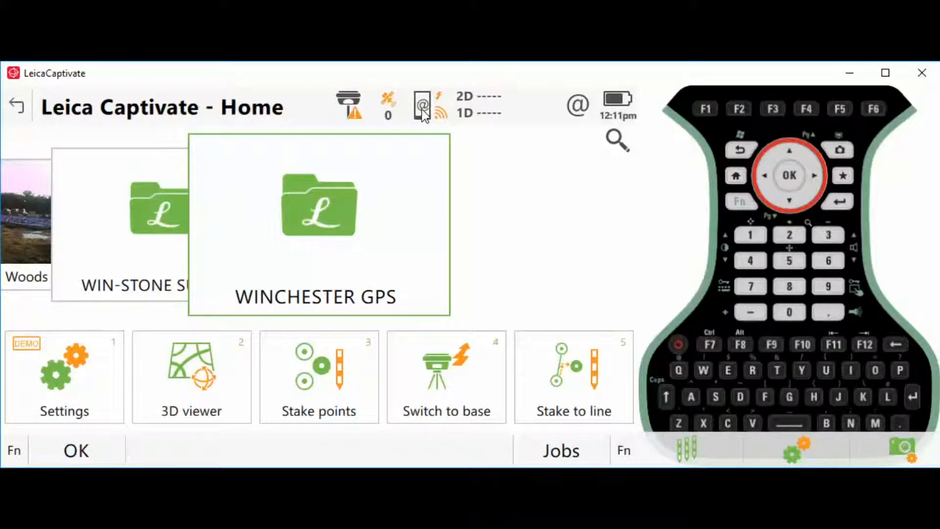
pyautogui.click(423, 108)
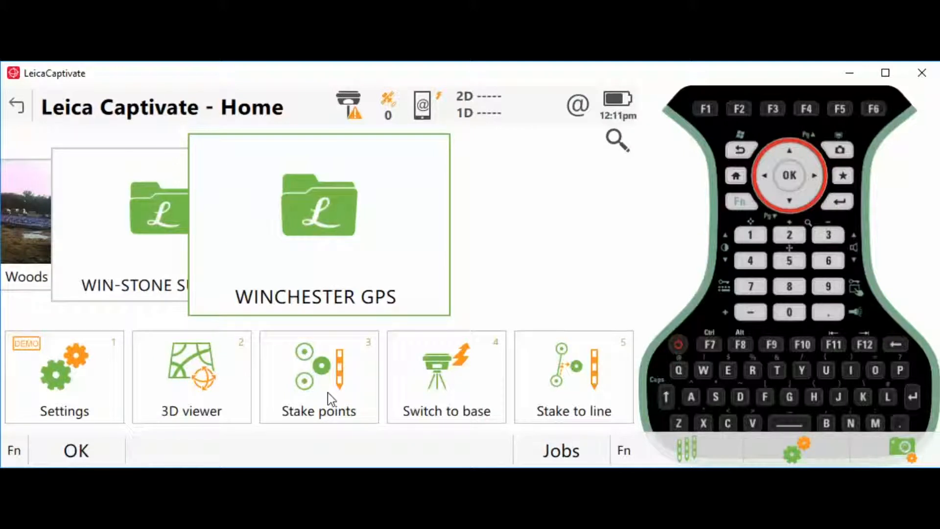
pyautogui.moveTo(482, 241)
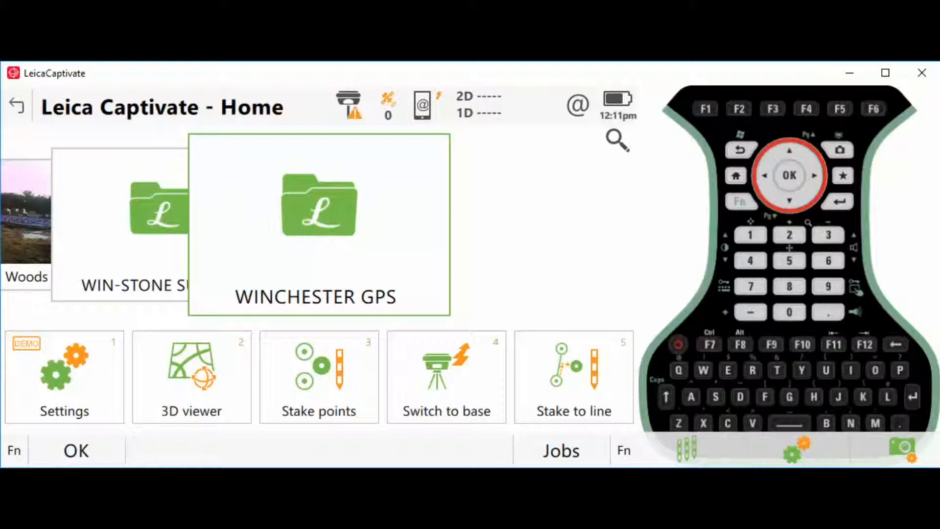
pyautogui.moveTo(514, 279)
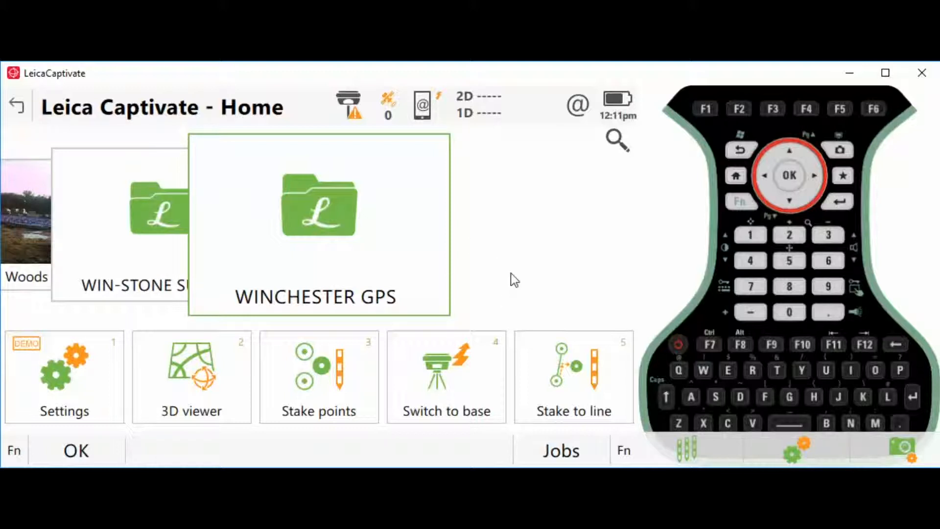